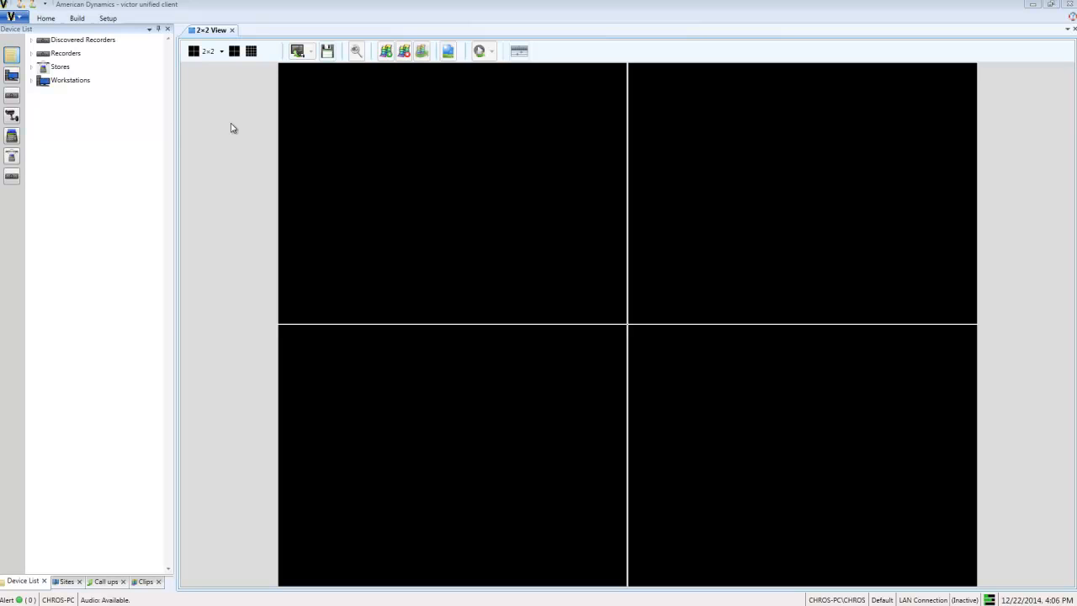
{"action": "mouse_move", "coordinate": [222, 118]}
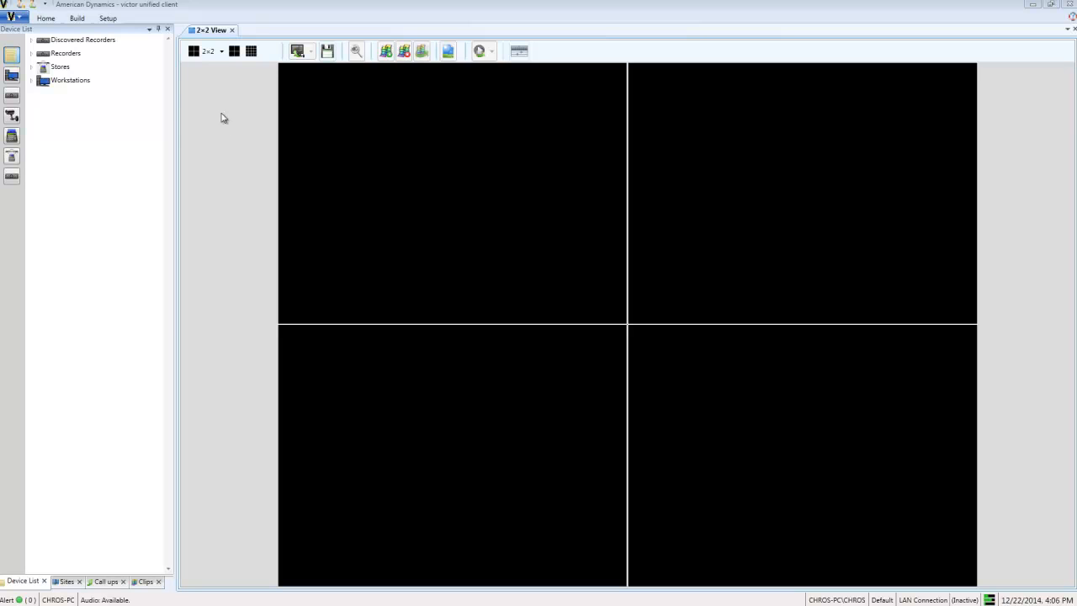
- Reveal the Recorders options under the Setup ribbon for creating or importing recorders
{"action": "left_click", "coordinate": [108, 17]}
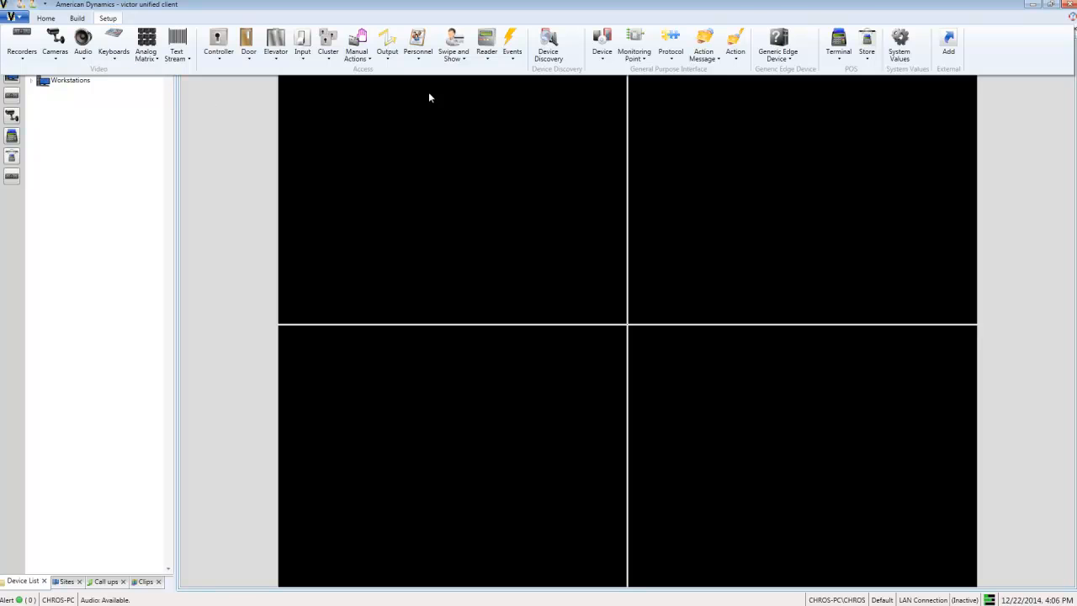
{"action": "left_click", "coordinate": [20, 42]}
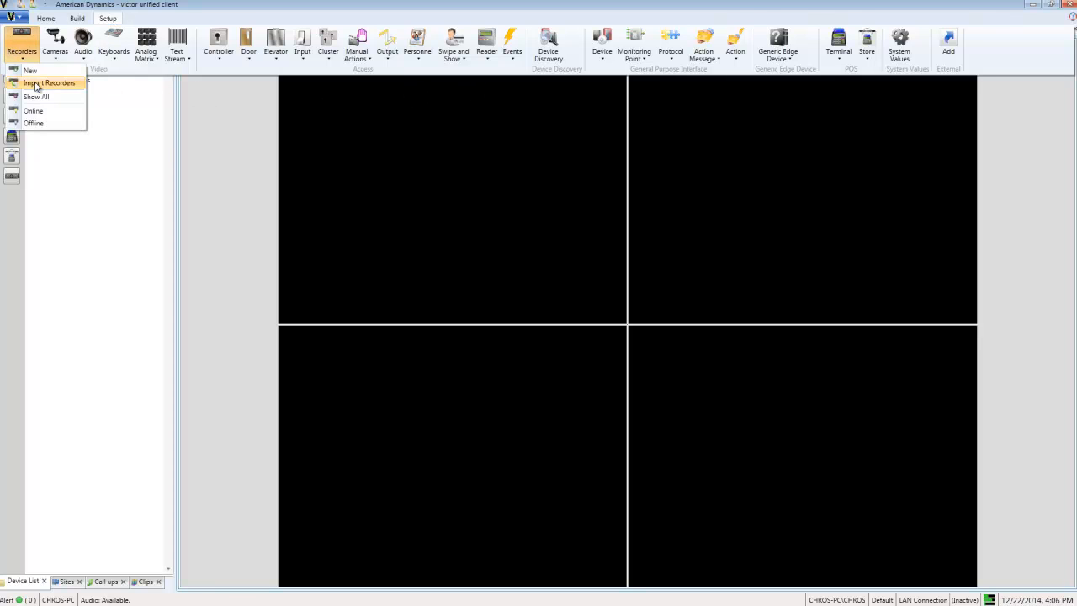
- Show all four recorders in a dynamic Recorders view
{"action": "left_click", "coordinate": [37, 96]}
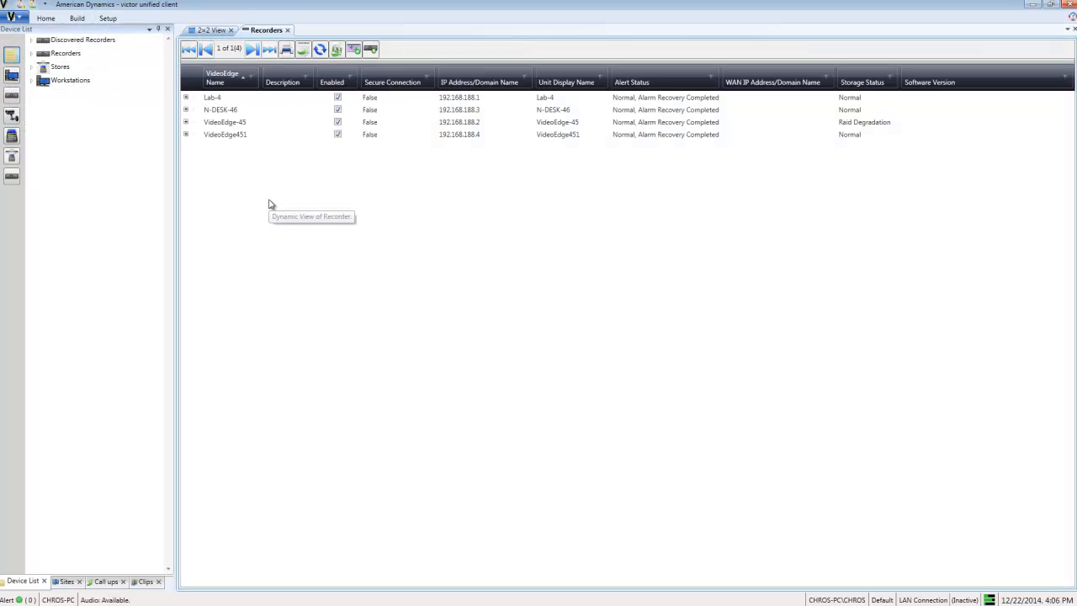
{"action": "mouse_move", "coordinate": [323, 115]}
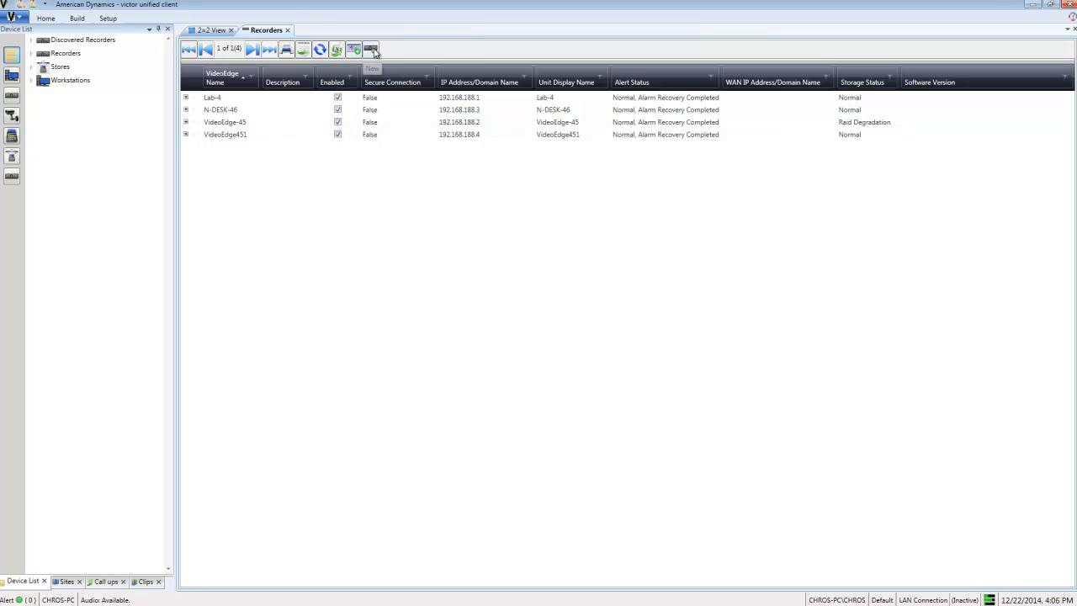
{"action": "mouse_move", "coordinate": [370, 49]}
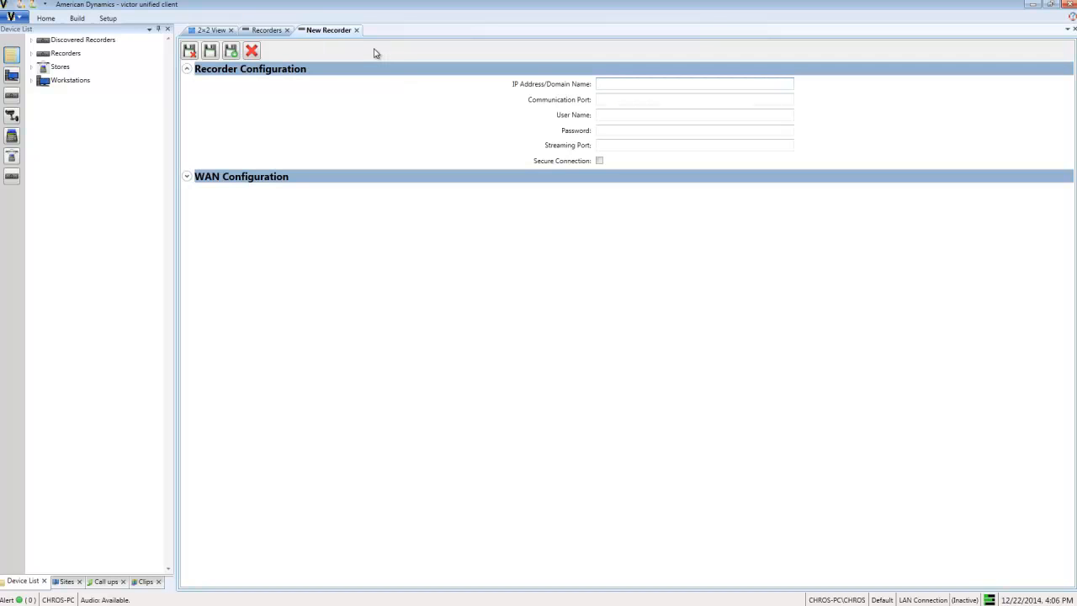
- Discard the blank New Recorder form, returning to the four-recorder list
{"action": "left_click", "coordinate": [357, 31]}
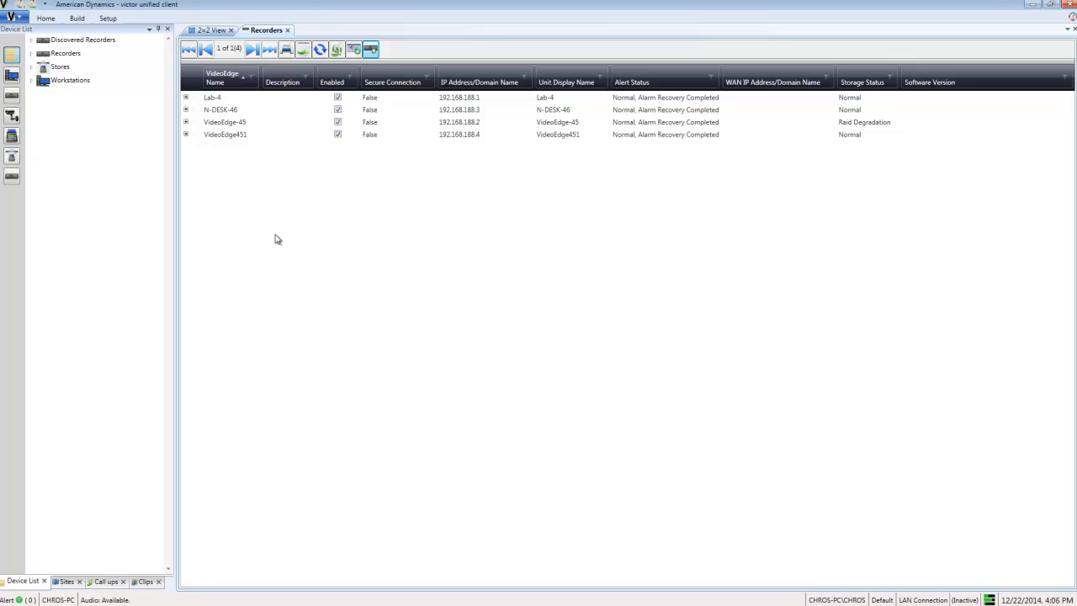
{"action": "mouse_move", "coordinate": [276, 239]}
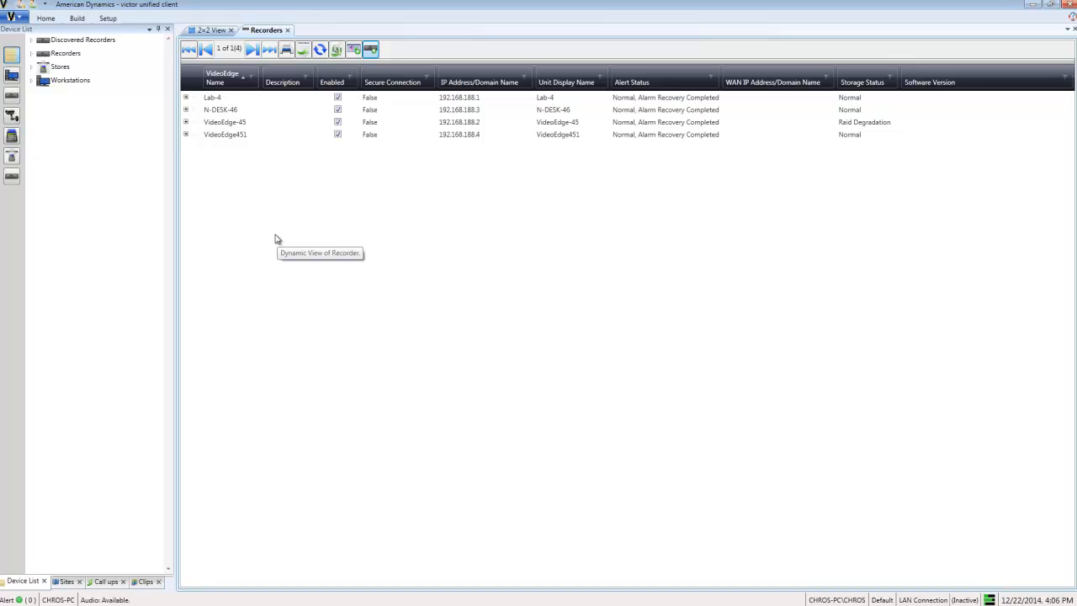
{"action": "left_click", "coordinate": [212, 96]}
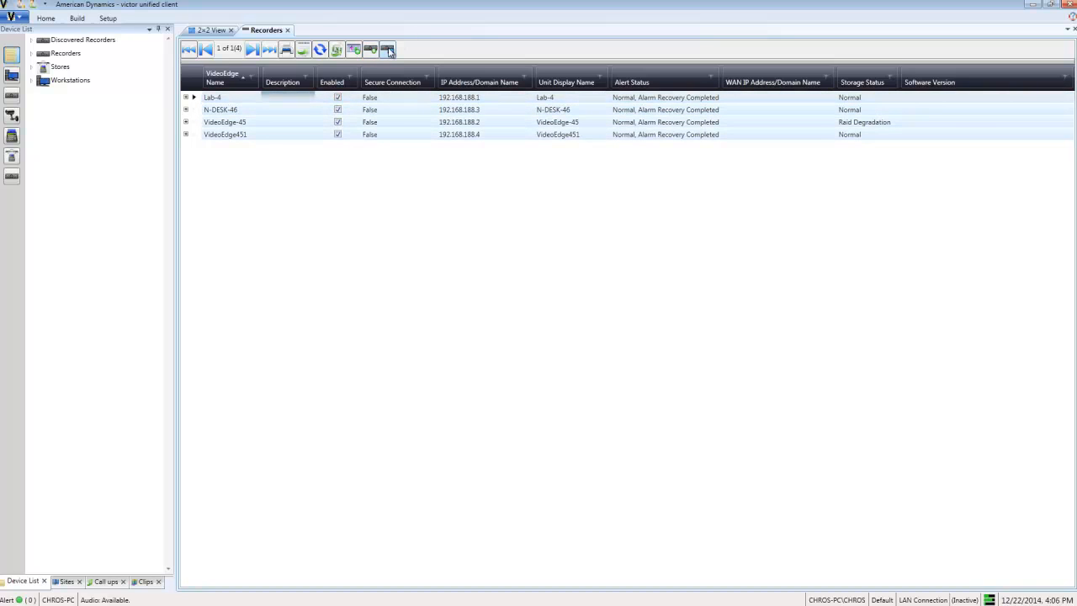
{"action": "left_click", "coordinate": [387, 49]}
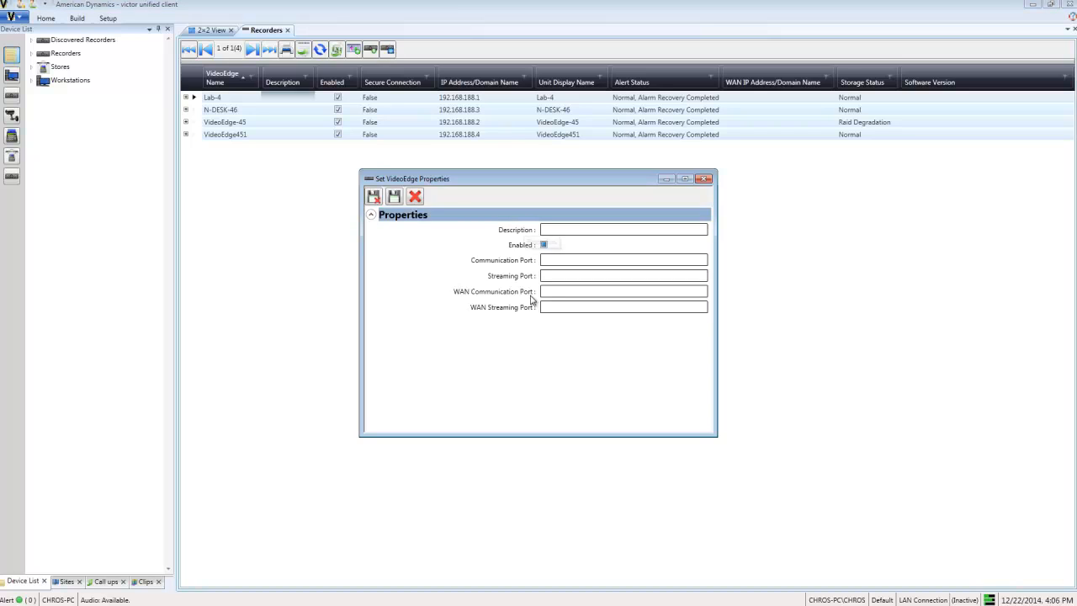
{"action": "mouse_move", "coordinate": [532, 302]}
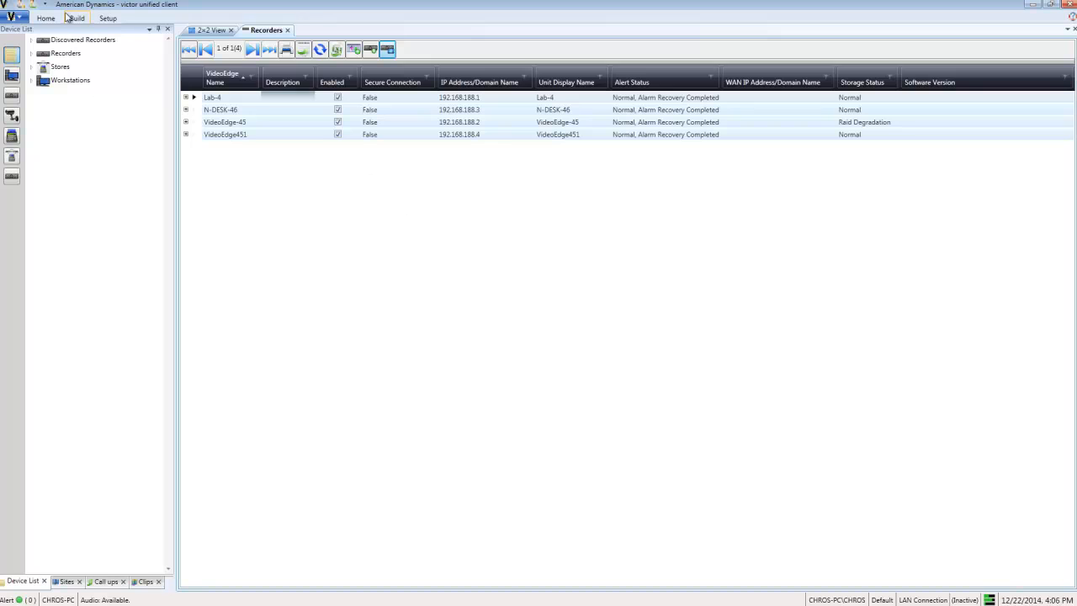
- Show all roles (Administrator, Power User, Investigator, Guard, Viewer) via the Build ribbon
{"action": "left_click", "coordinate": [46, 17]}
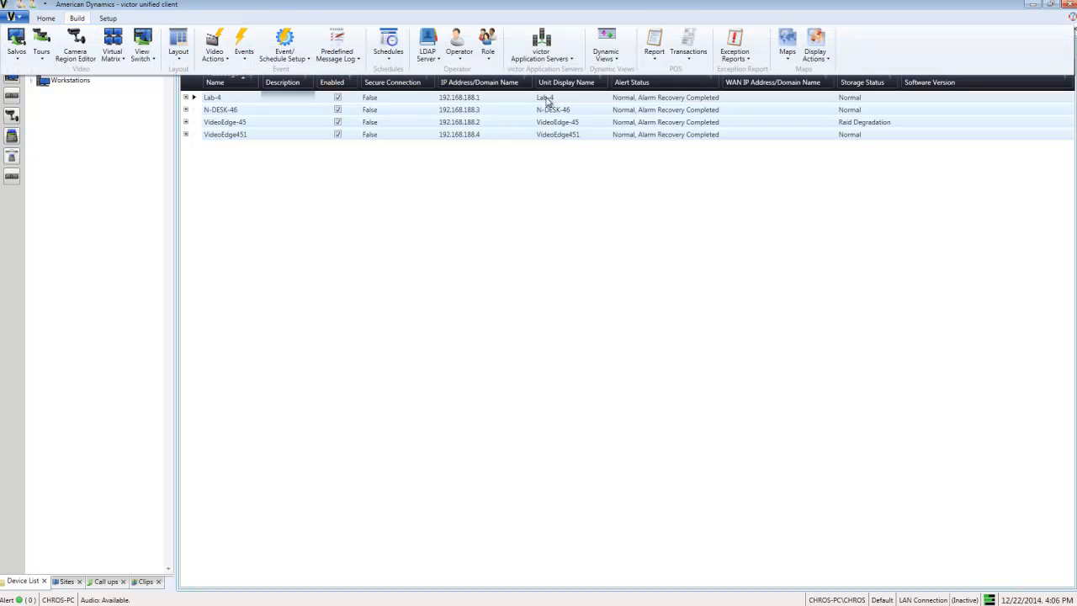
{"action": "mouse_move", "coordinate": [455, 69]}
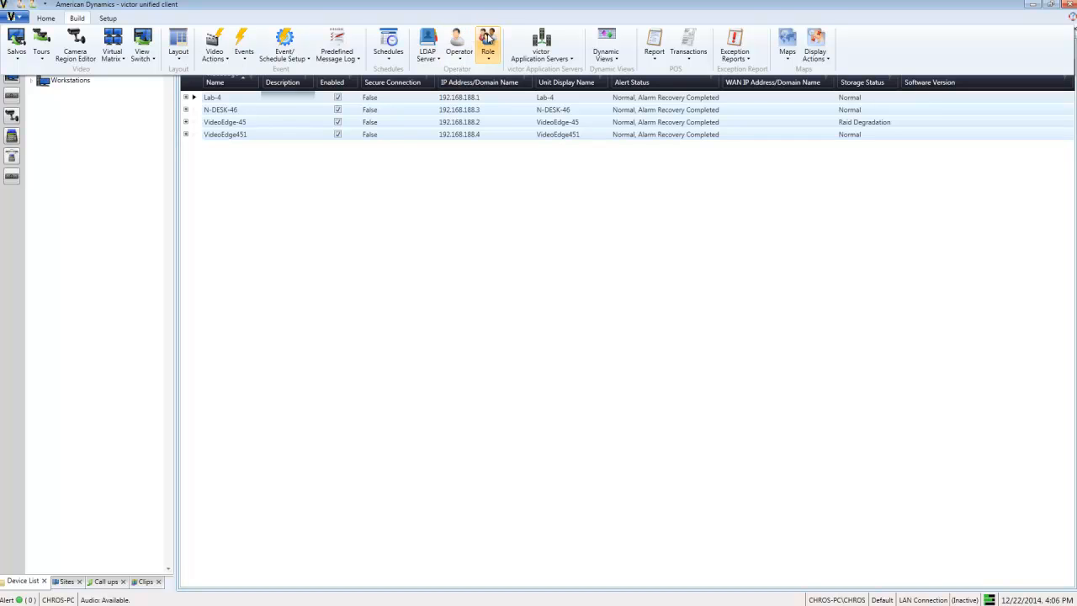
{"action": "left_click", "coordinate": [488, 42]}
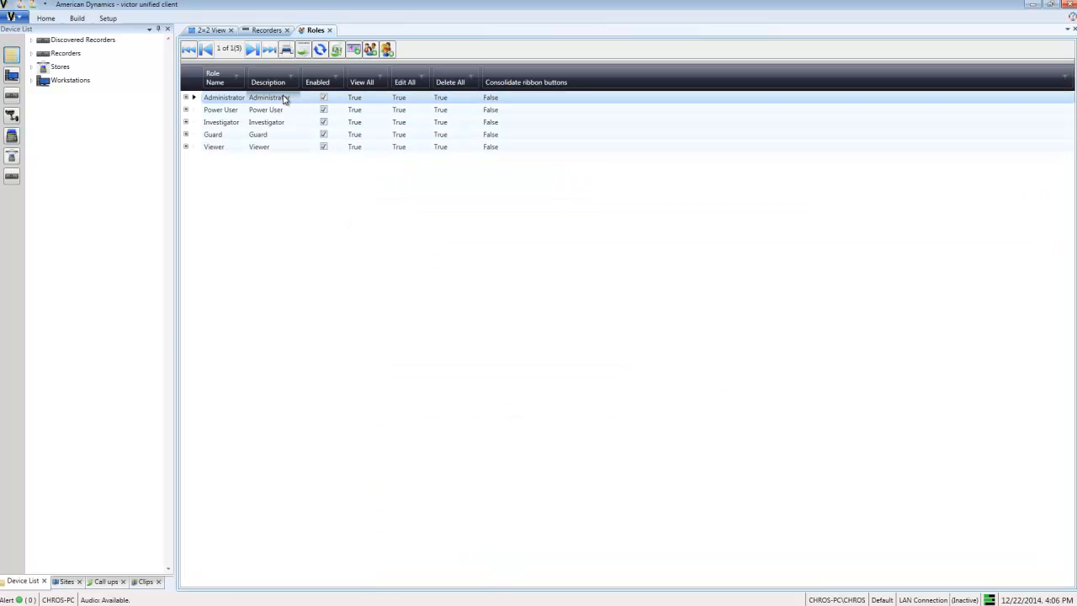
- Bring up Set Role Properties for all selected roles, with Description and Enabled fields
{"action": "left_click", "coordinate": [387, 49]}
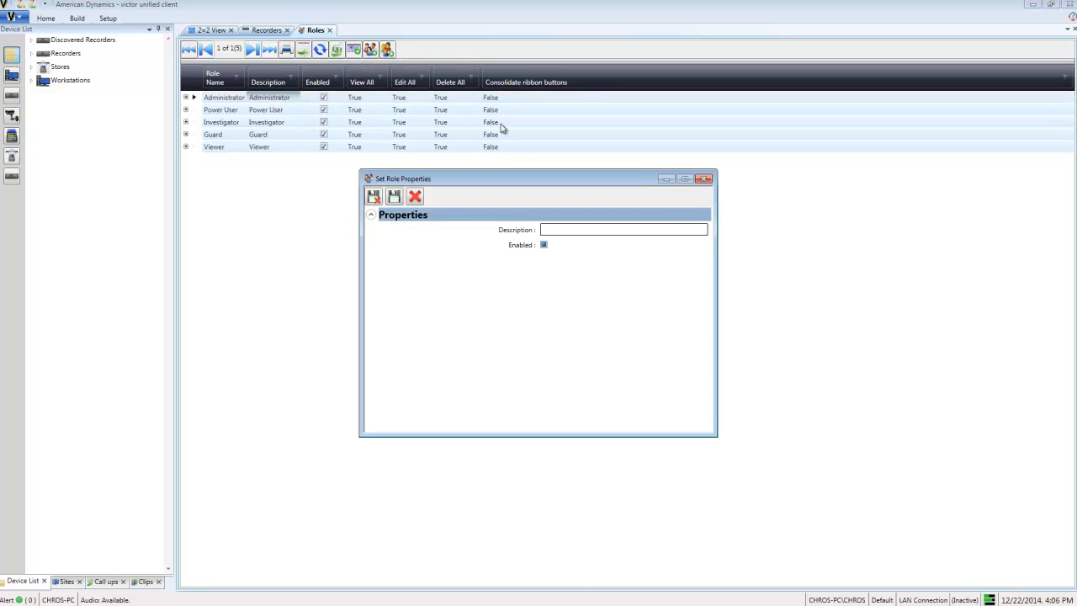
{"action": "mouse_move", "coordinate": [558, 167]}
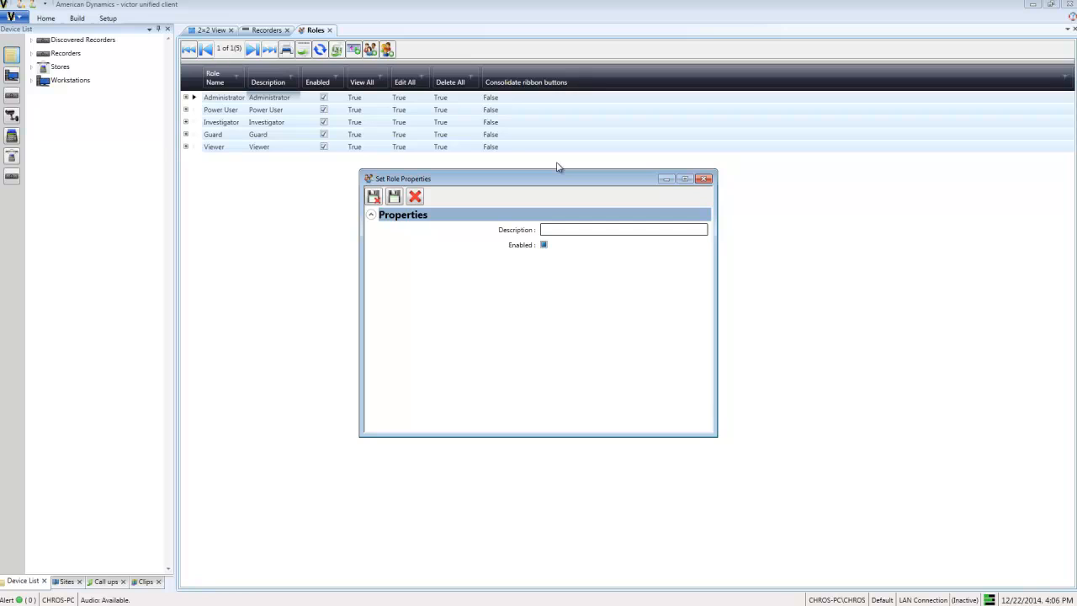
{"action": "mouse_move", "coordinate": [648, 214]}
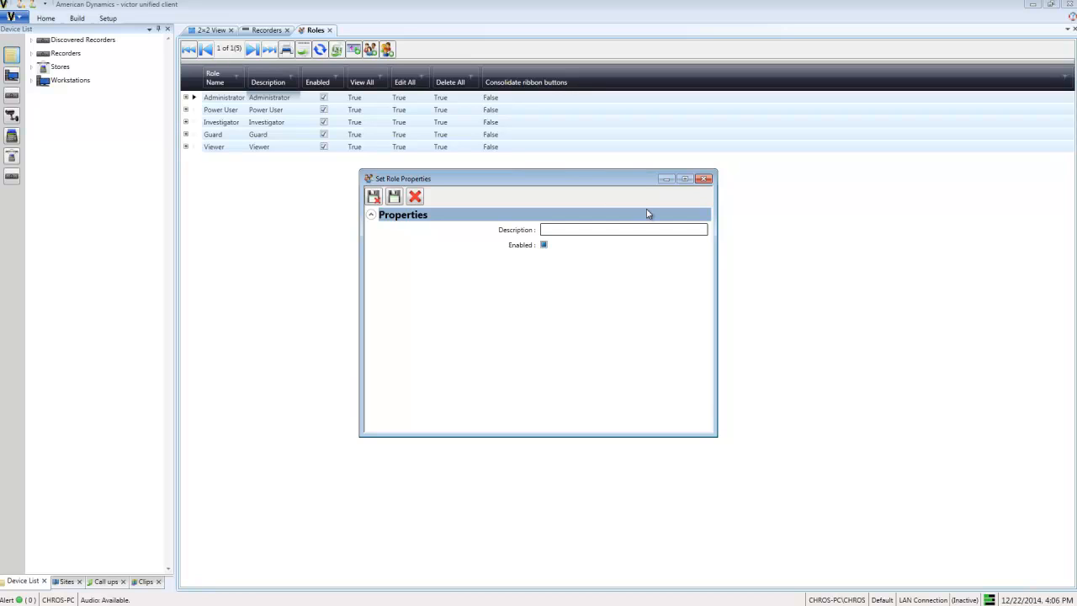